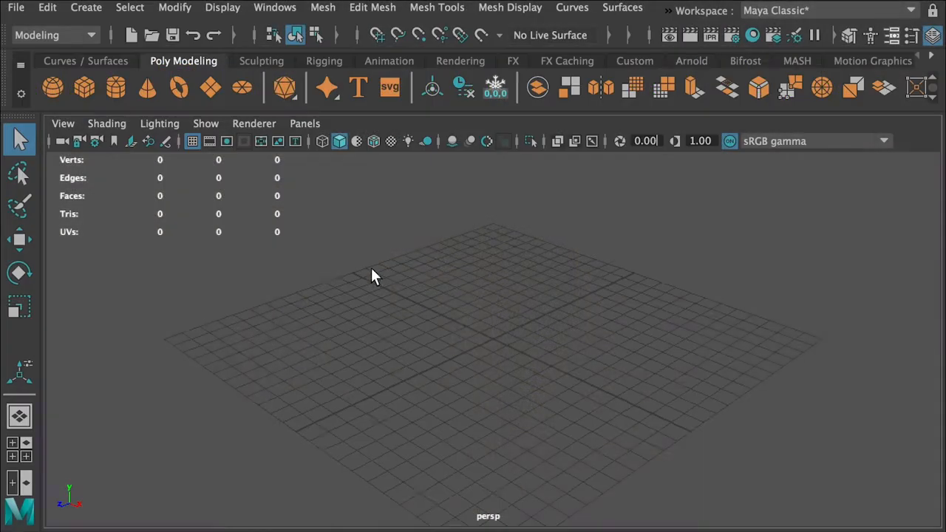
# Step: Create a 3D Type object reading 'N' and generate outline curves from it
pyautogui.click(86, 7)
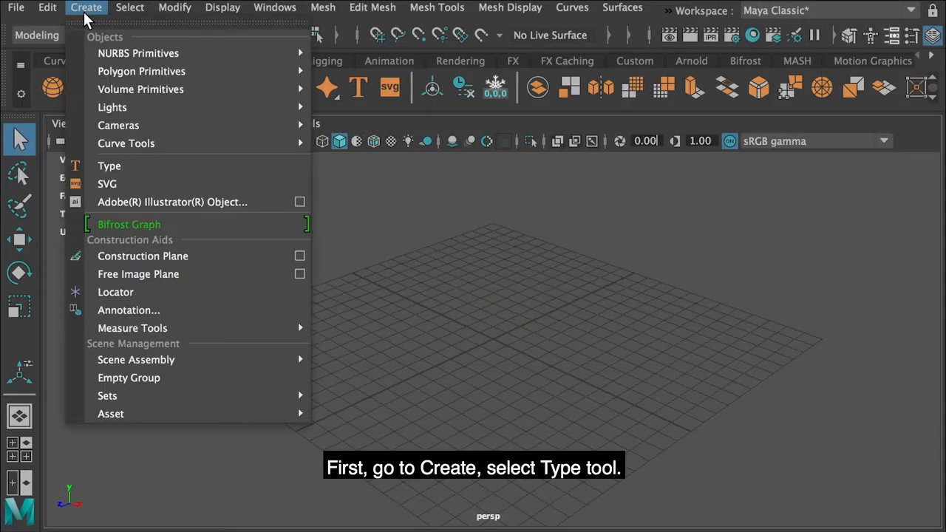
pyautogui.moveTo(110, 165)
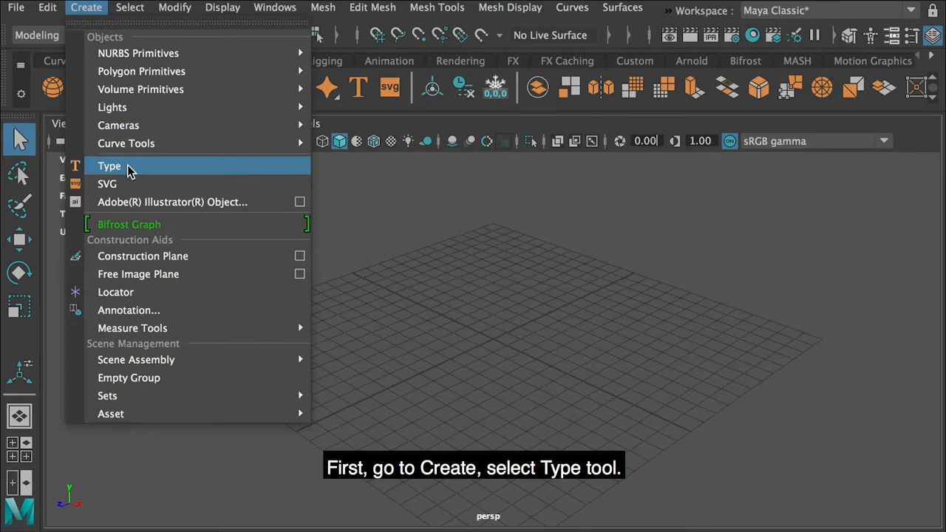
pyautogui.click(109, 166)
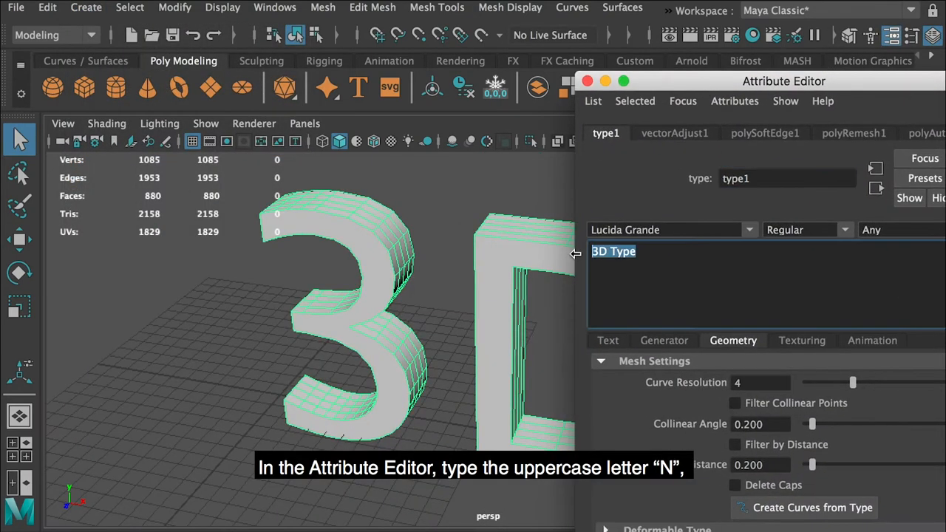
pyautogui.write('N')
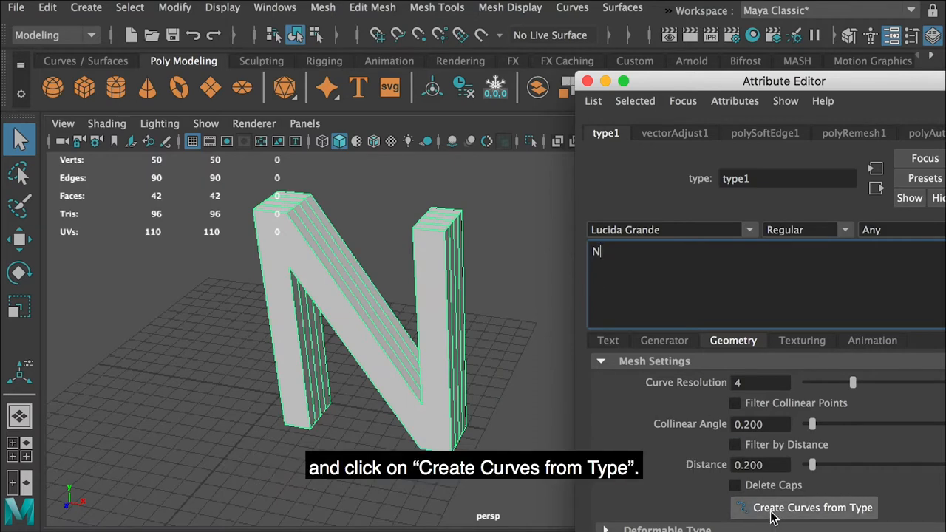
pyautogui.click(812, 509)
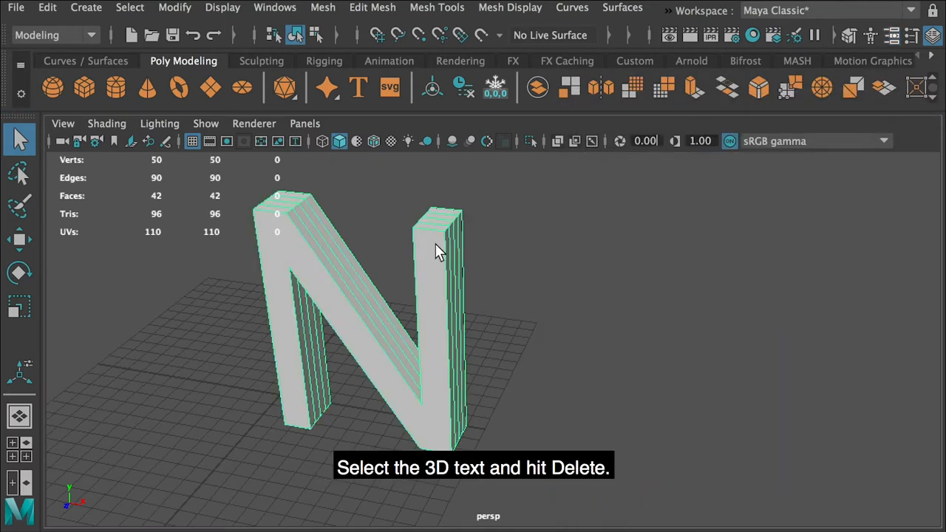
# Step: Delete the solid N mesh, centre the curve's pivot and set Rotate X to 90
pyautogui.press('Delete')
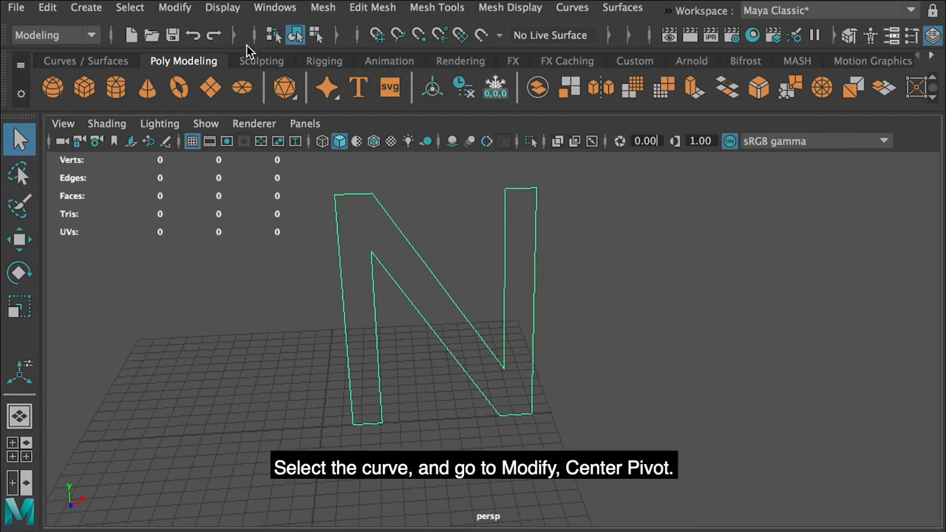
pyautogui.click(175, 8)
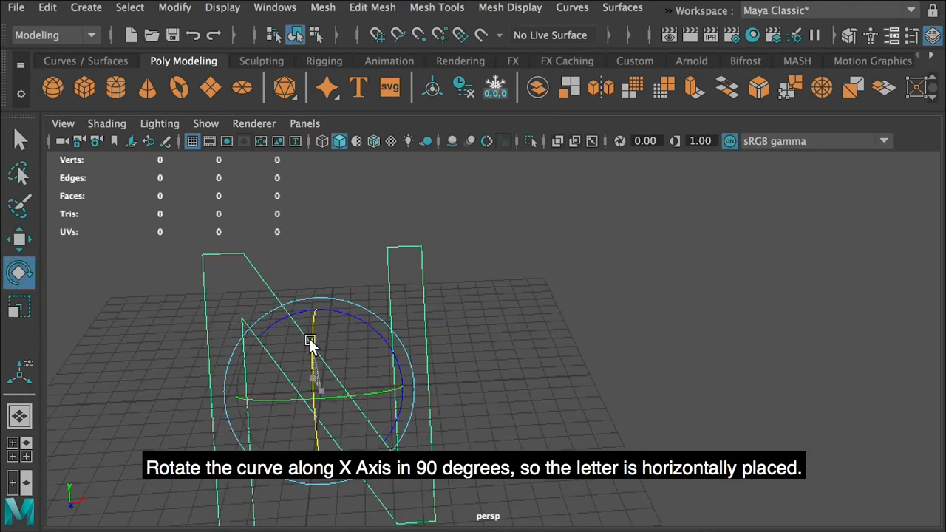
pyautogui.write('90')
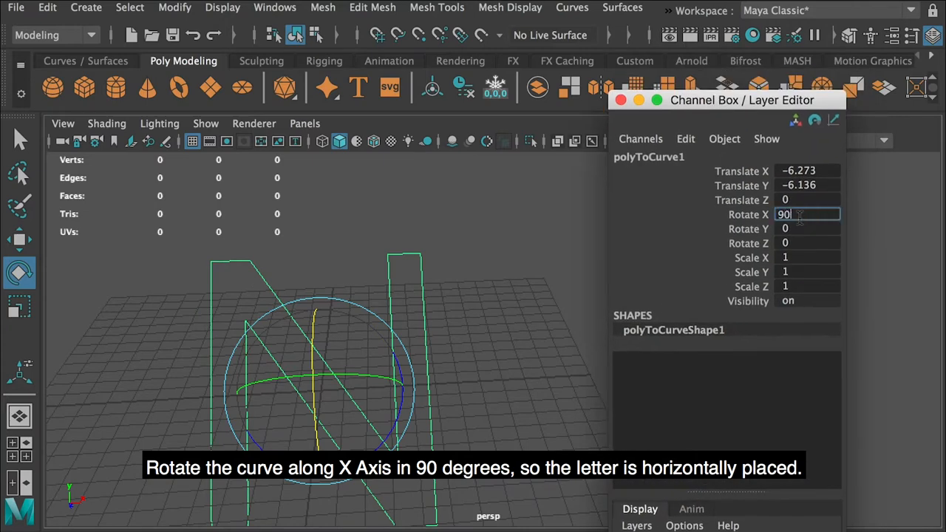
pyautogui.press('Return')
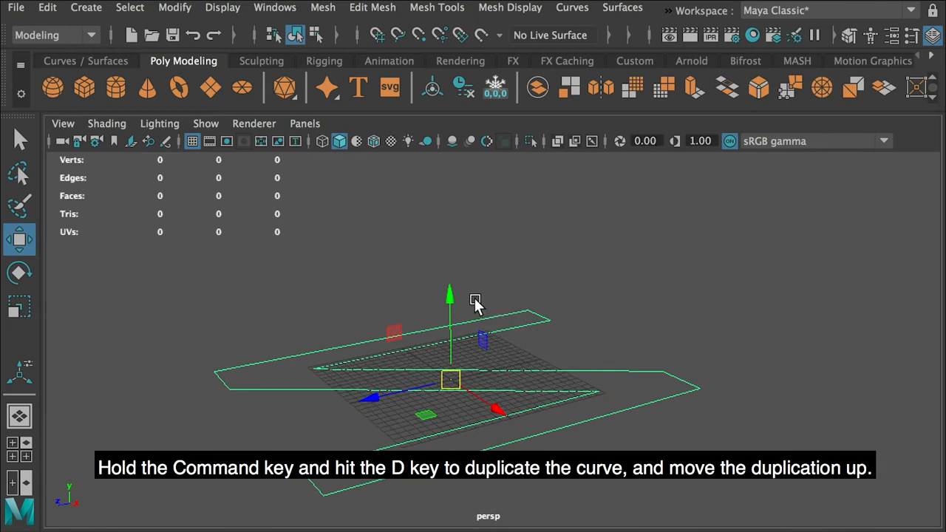
pyautogui.moveTo(653, 218)
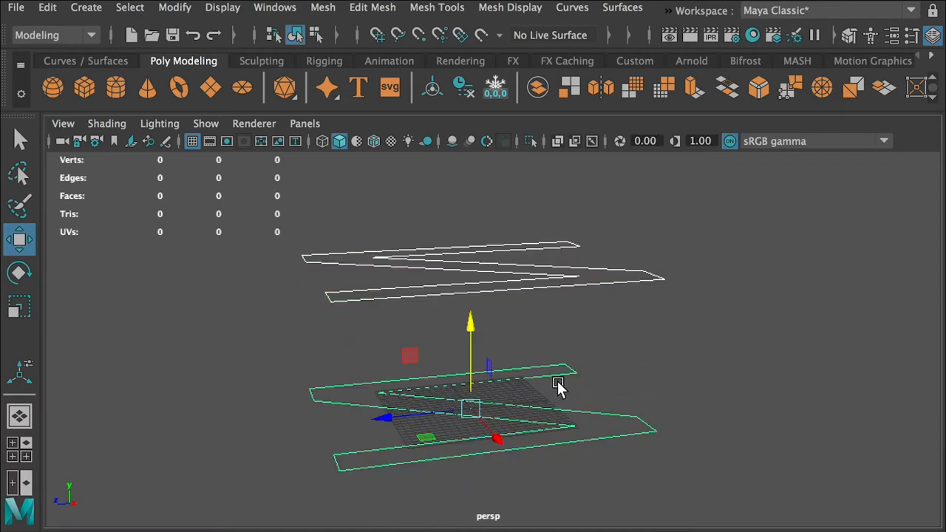
# Step: Loft a six-span NURBS surface between the flat N curve and its raised duplicate
pyautogui.click(622, 9)
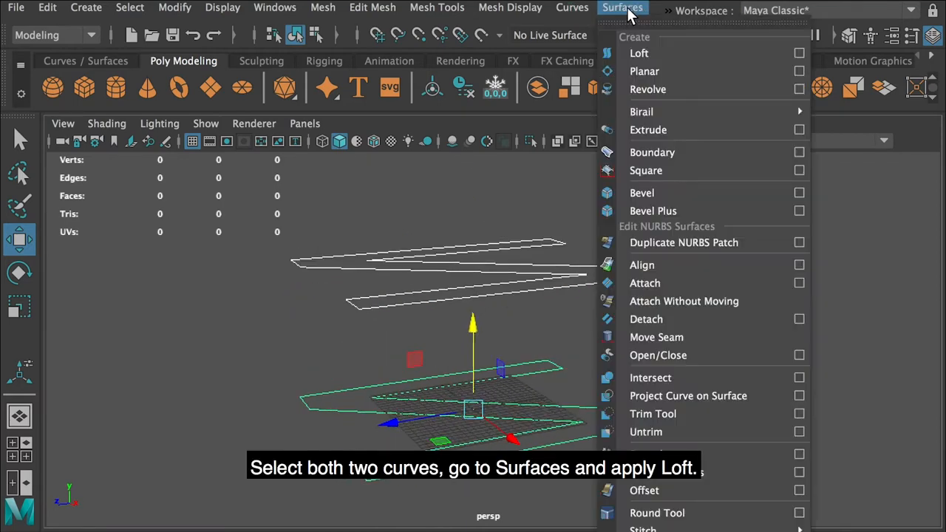
pyautogui.moveTo(638, 53)
pyautogui.write('6')
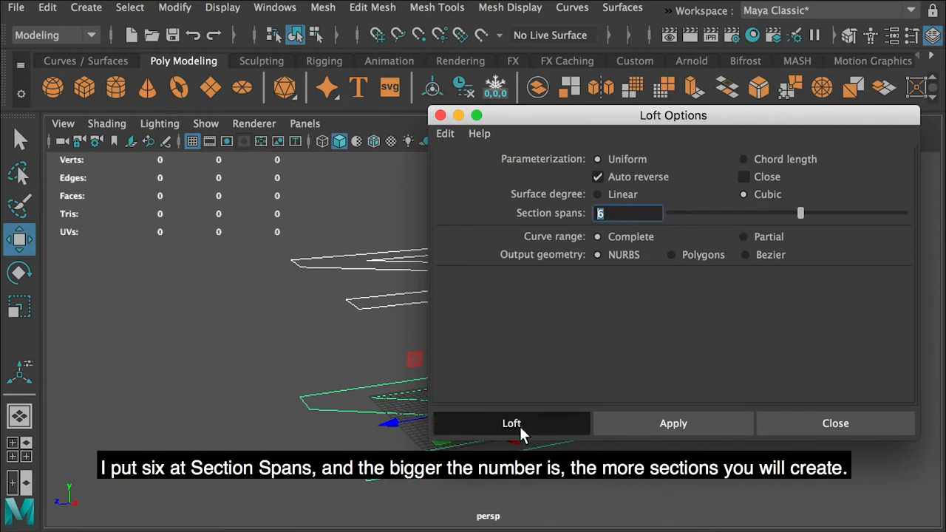
pyautogui.click(512, 423)
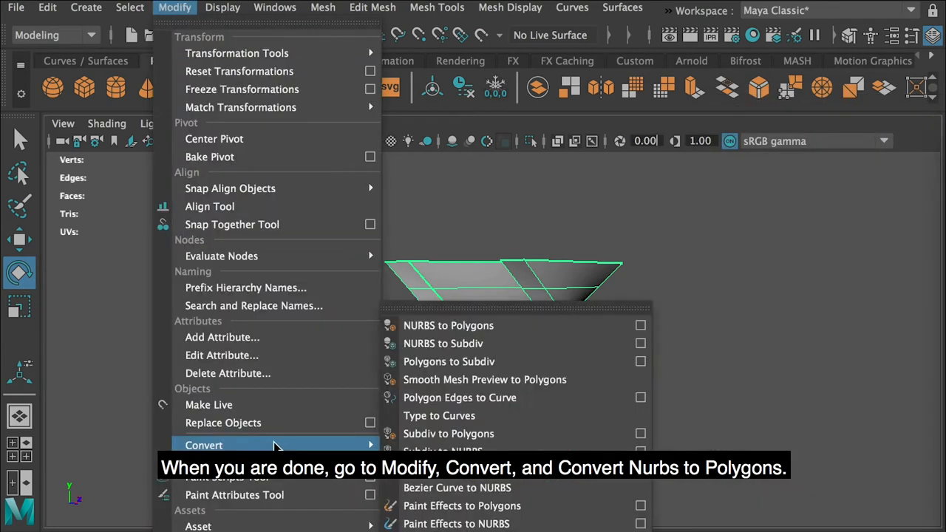
pyautogui.moveTo(450, 325)
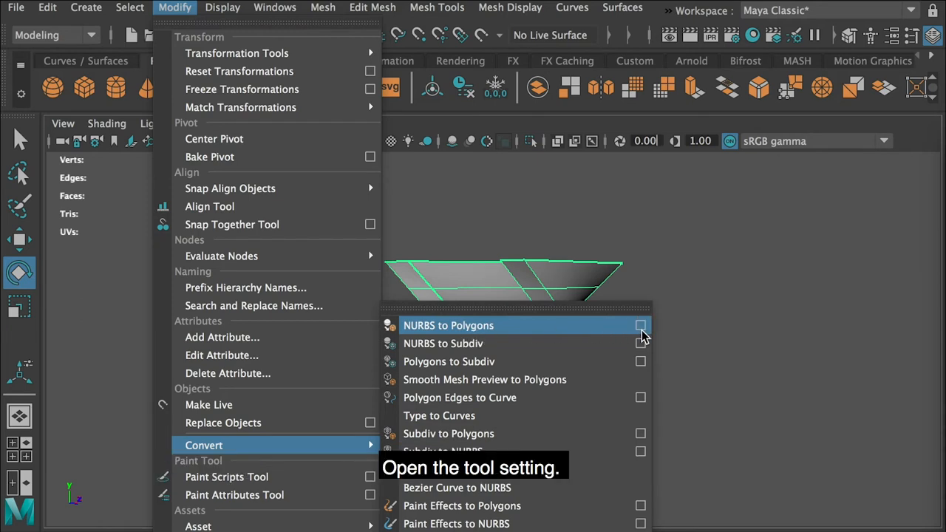
# Step: Convert the loft to polygons, freeze its transformations and delete its history
pyautogui.click(640, 325)
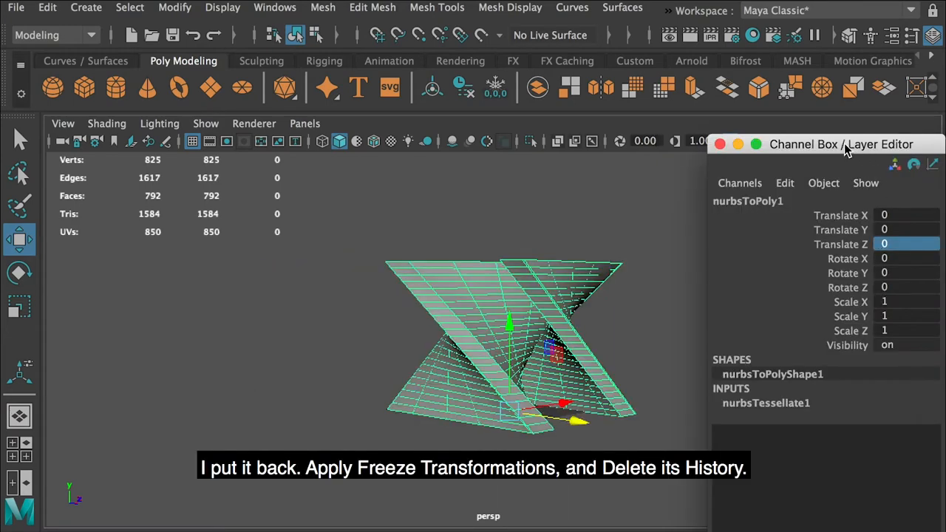
pyautogui.click(174, 7)
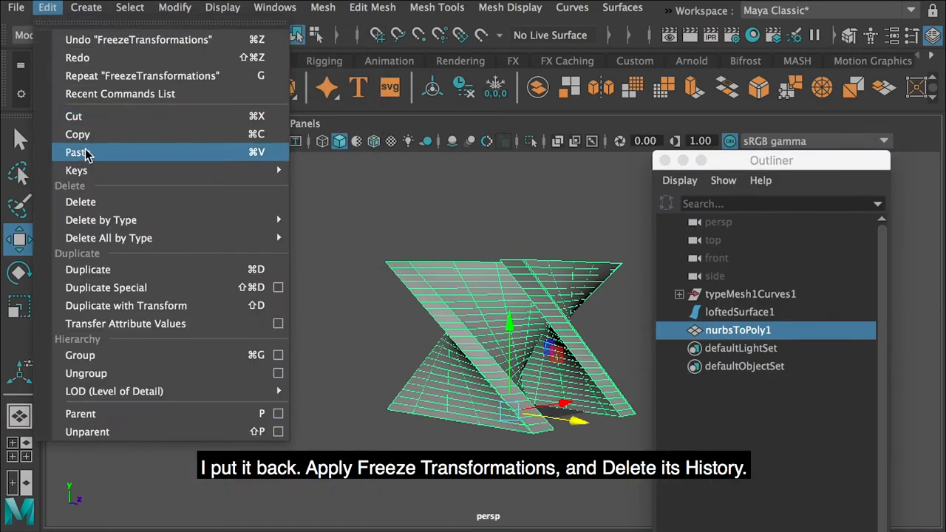
pyautogui.moveTo(101, 219)
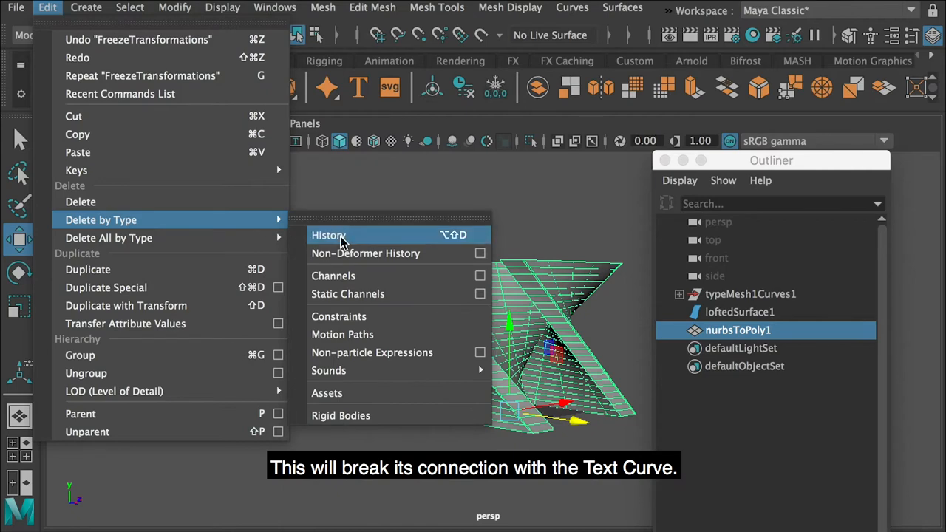
pyautogui.click(328, 235)
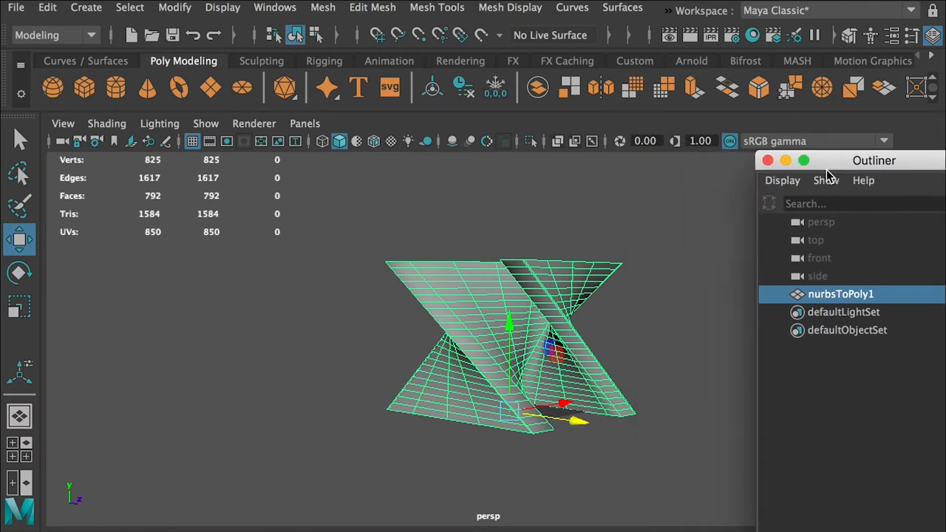
# Step: Insert edge loops near the borders of the twisted N mesh with the Insert Edge Loop Tool
pyautogui.rightClick(370, 249)
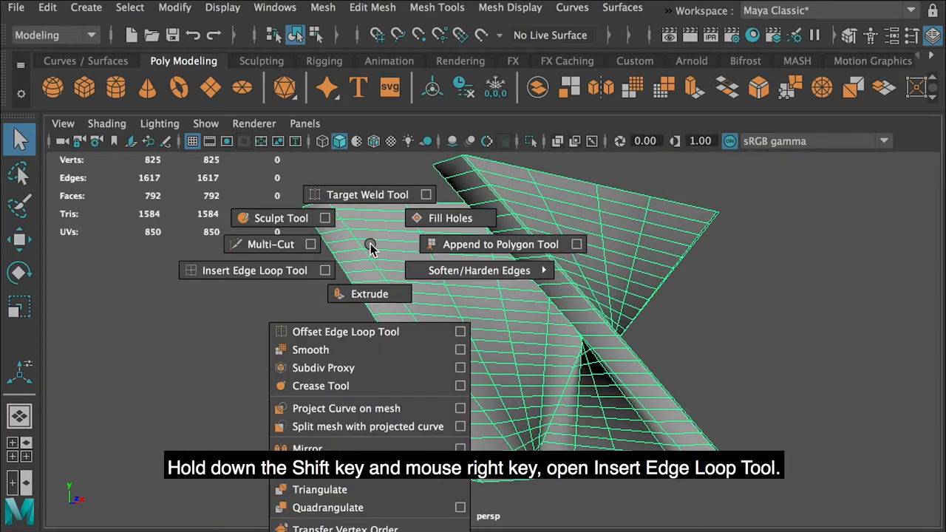
pyautogui.click(254, 269)
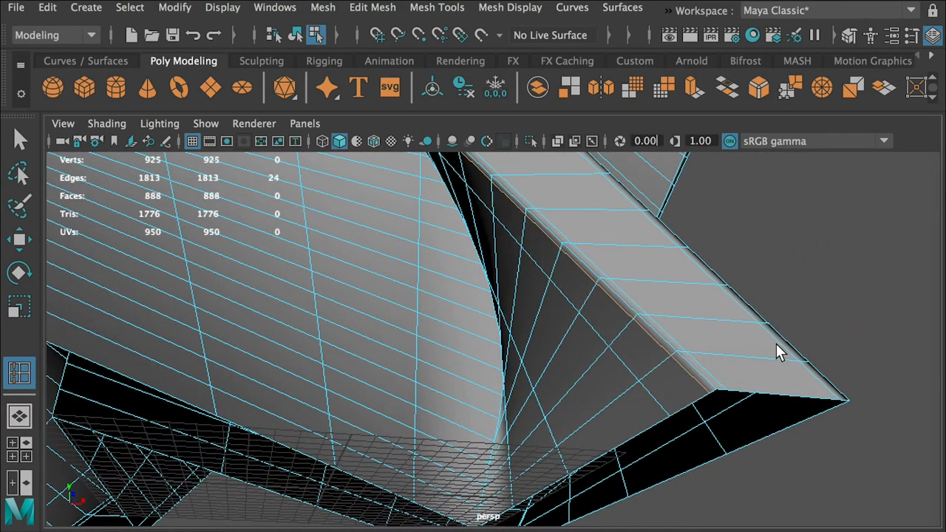
pyautogui.moveTo(780, 352); pyautogui.dragTo(609, 356)
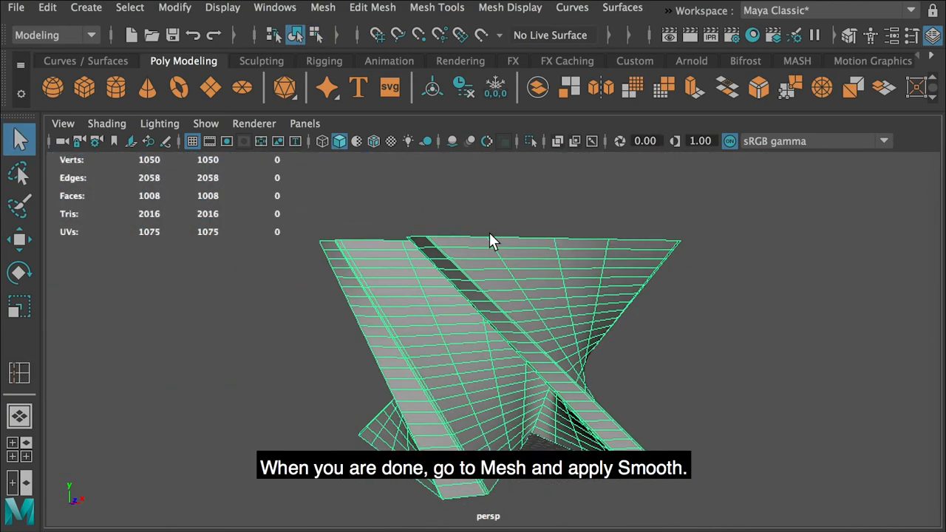
# Step: Apply Mesh Smooth to the N stand twice and return to object mode
pyautogui.click(322, 7)
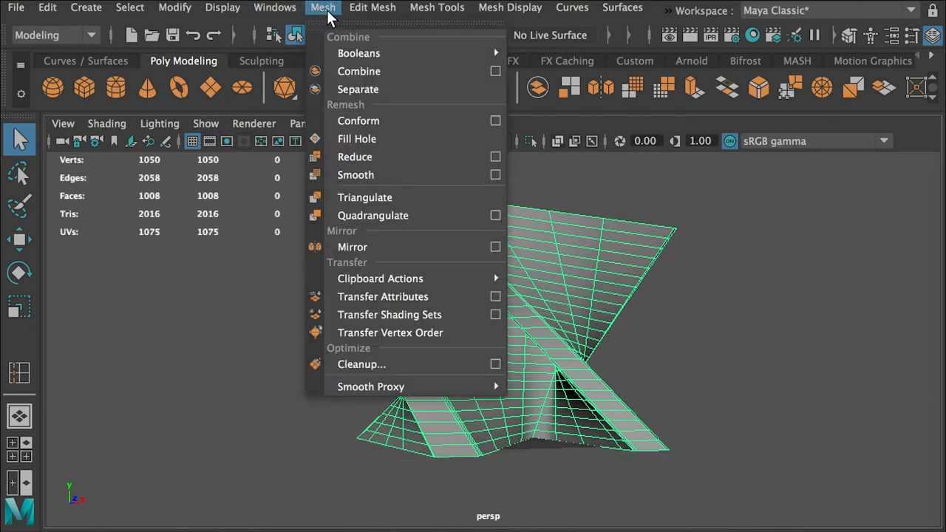
pyautogui.click(355, 174)
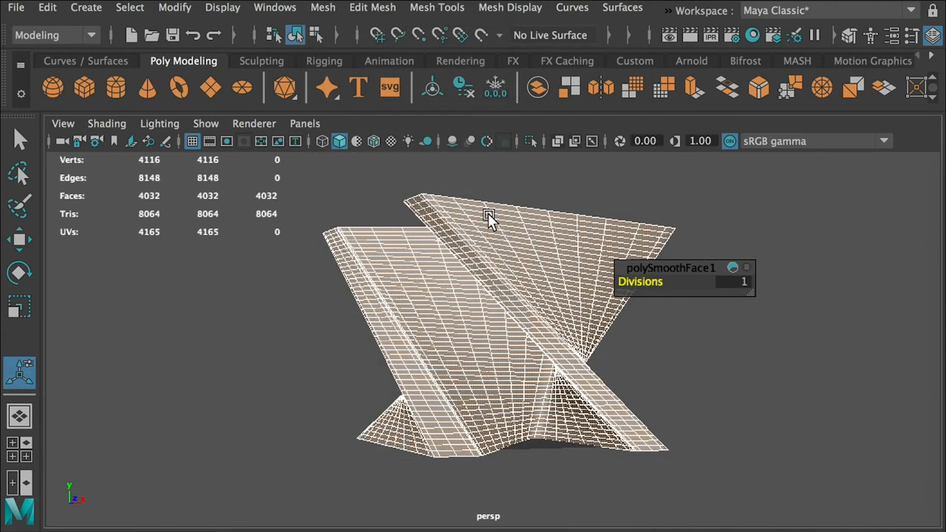
pyautogui.press('g')
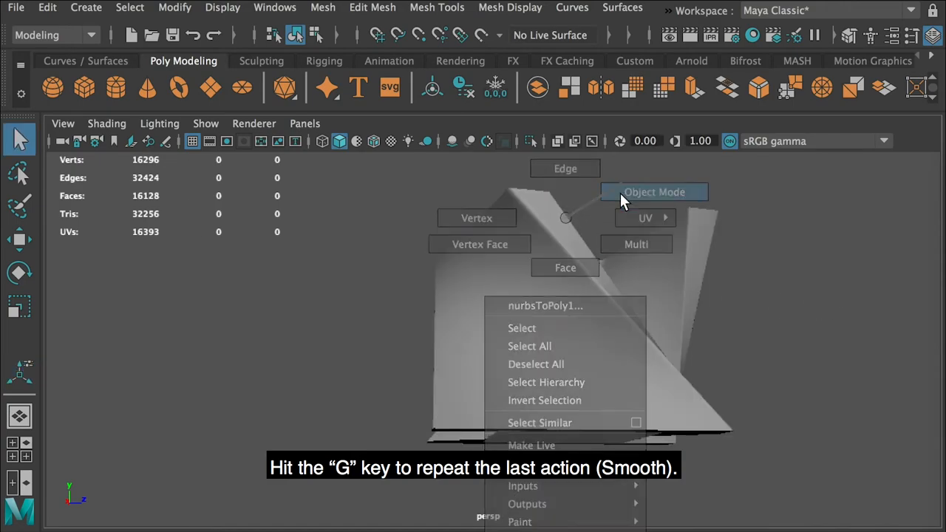
pyautogui.click(654, 192)
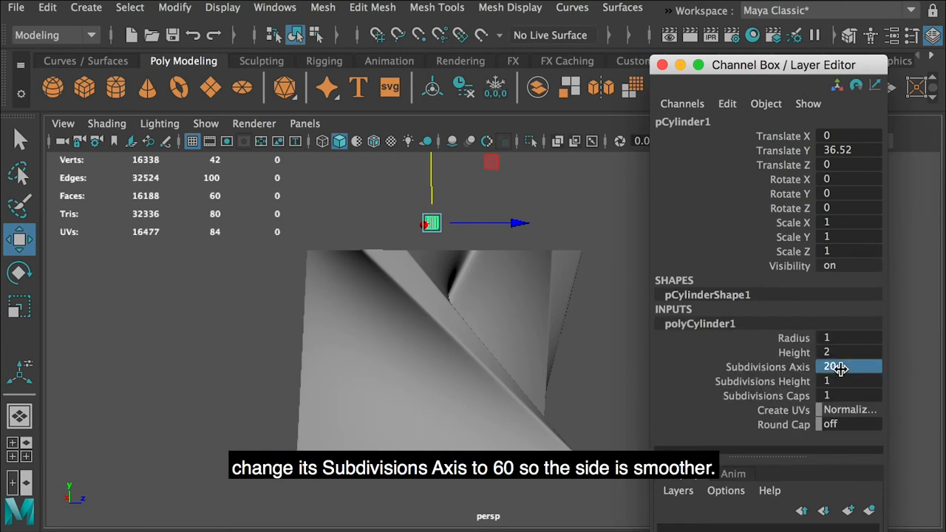
# Step: Set the cylinder's Subdivisions Axis to 60 and adjust its size into a thin tabletop
pyautogui.write('60')
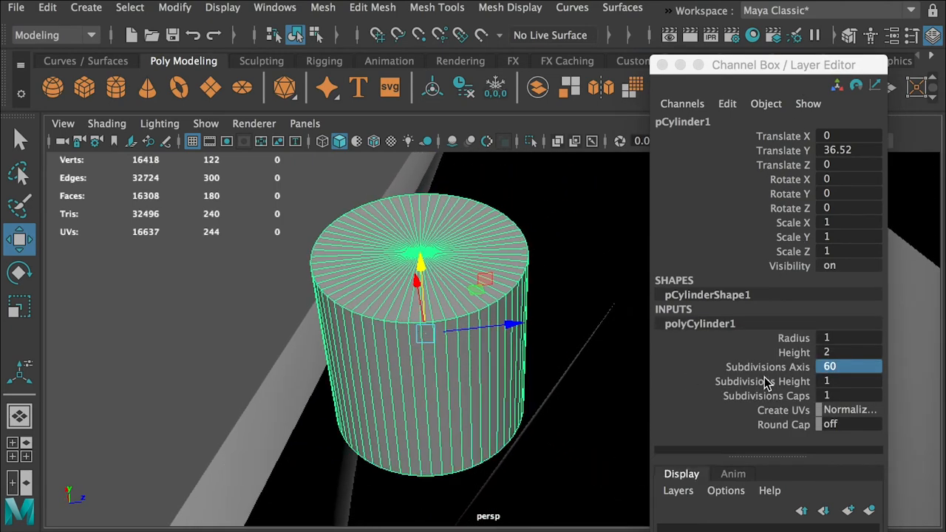
pyautogui.write('2')
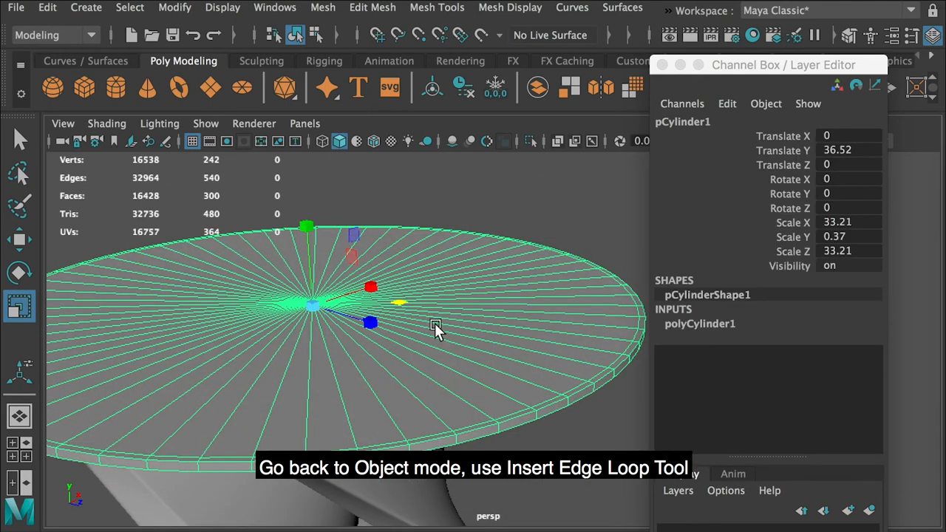
# Step: Add rim edge loops to the tabletop cylinder and apply Mesh Smooth to it
pyautogui.rightClick(436, 326)
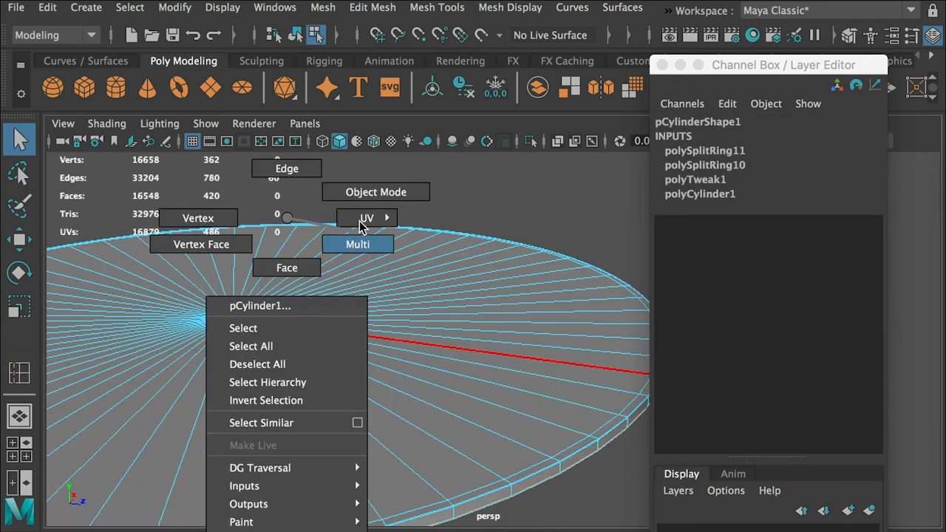
pyautogui.click(322, 7)
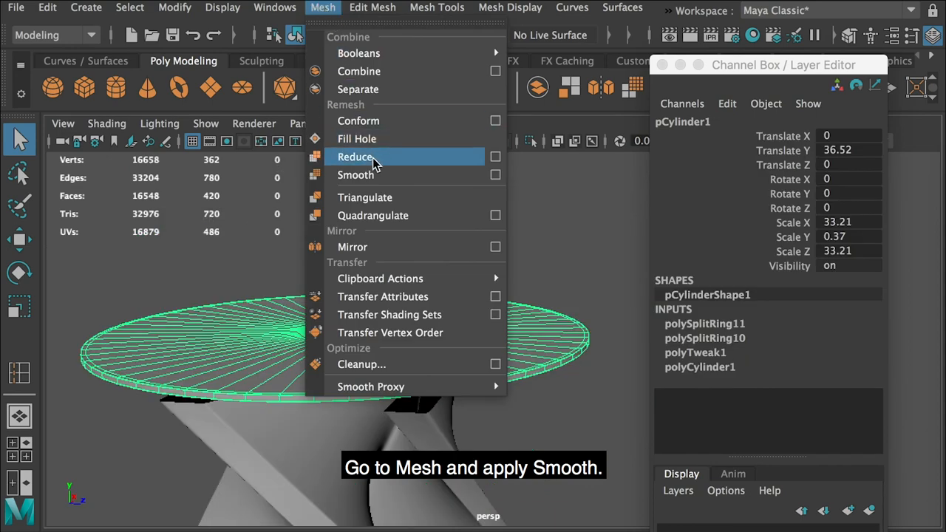
pyautogui.click(356, 174)
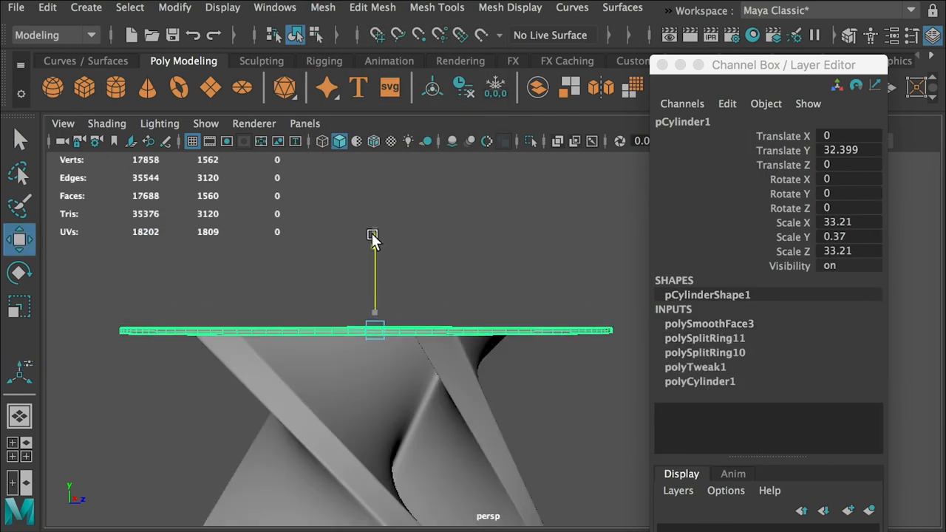